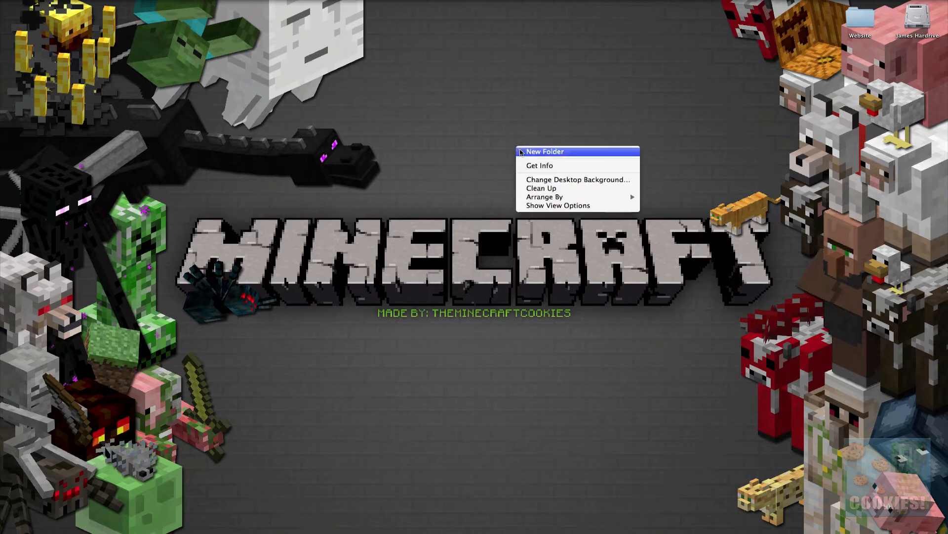
# Create a new desktop folder named 'Minecraft Server'.
pyautogui.click(544, 151)
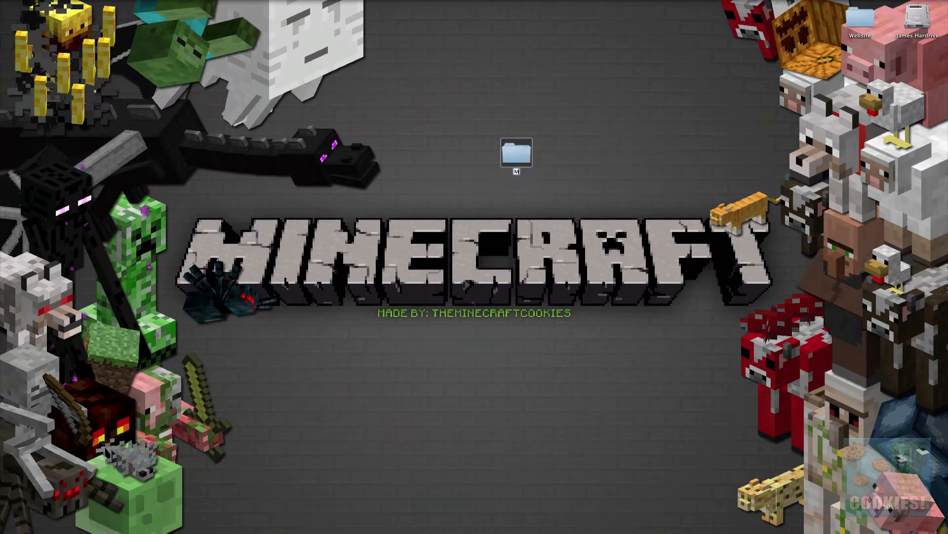
pyautogui.write('inecraft Serv')
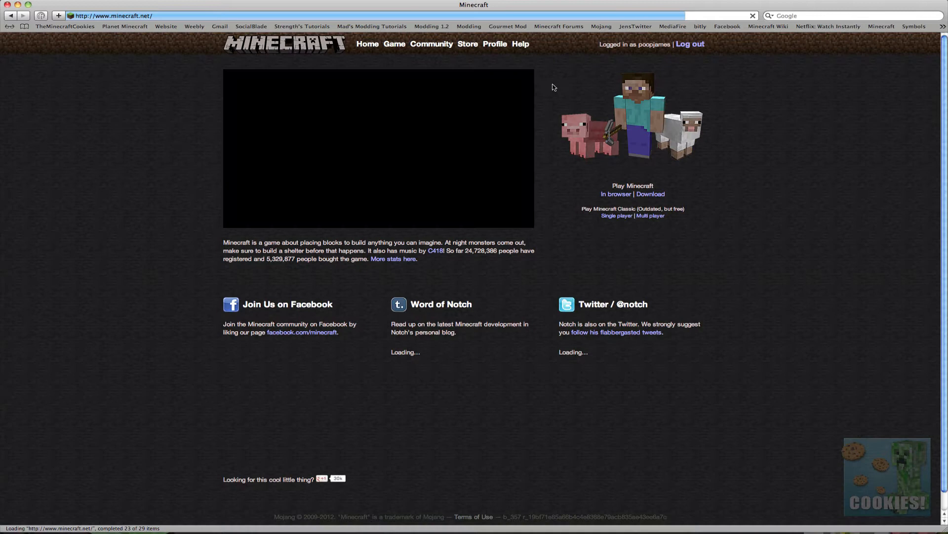
# Download minecraft_server.jar from the Minecraft.net Multiplayer Server download page.
pyautogui.click(651, 194)
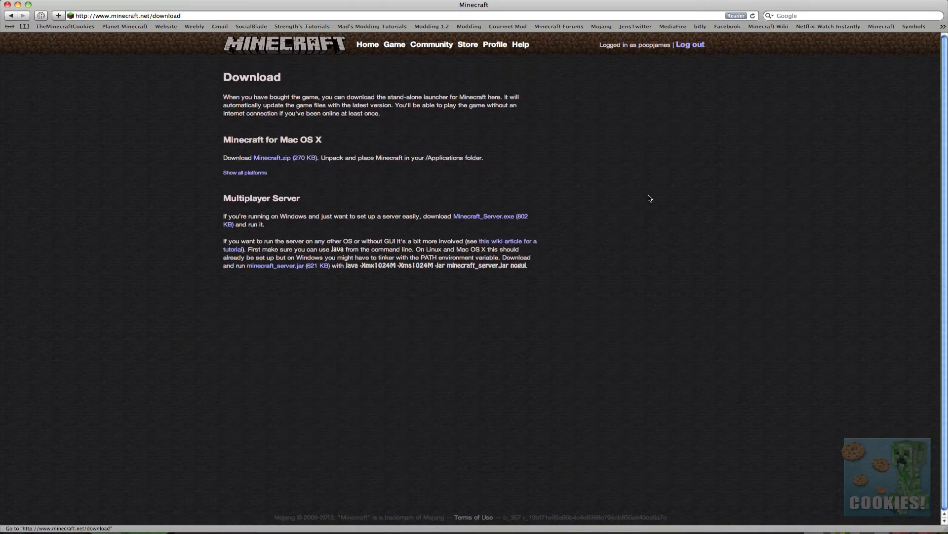
pyautogui.moveTo(253, 273)
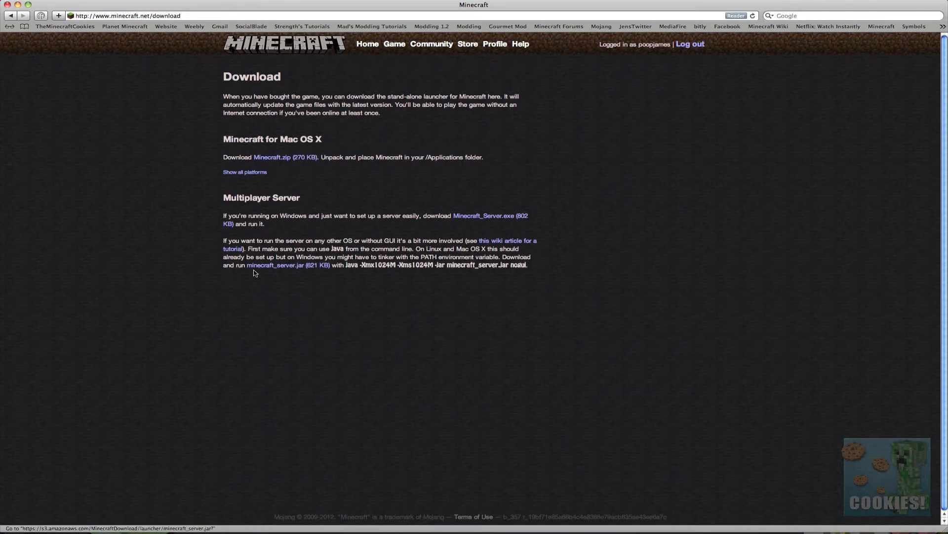
pyautogui.moveTo(290, 270)
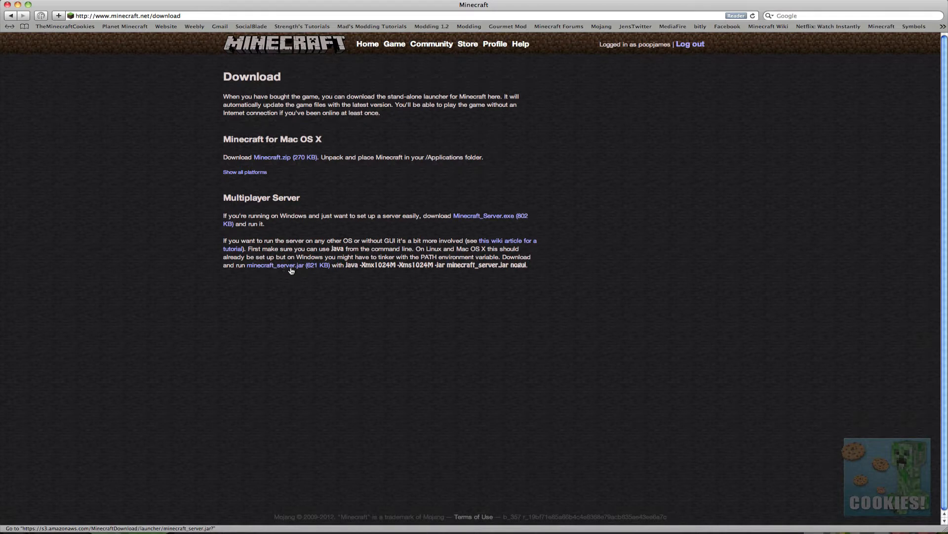
pyautogui.moveTo(304, 269)
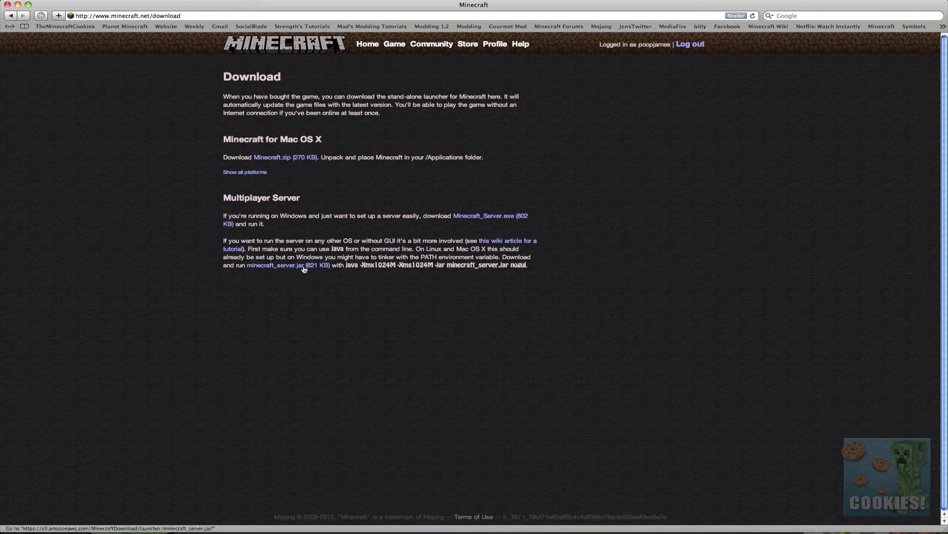
pyautogui.click(278, 265)
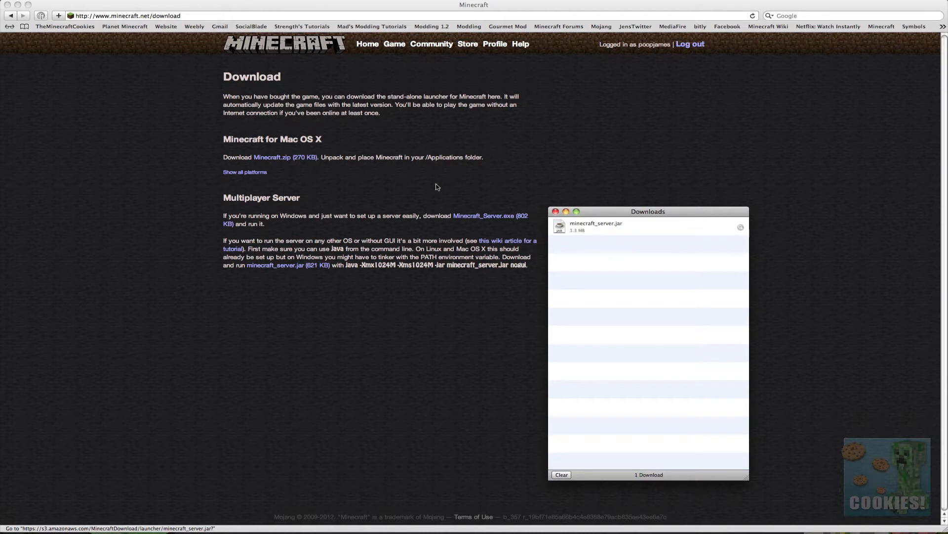
# Close the downloads list and copy the 'java -Xmx1024M' server run command.
pyautogui.click(555, 211)
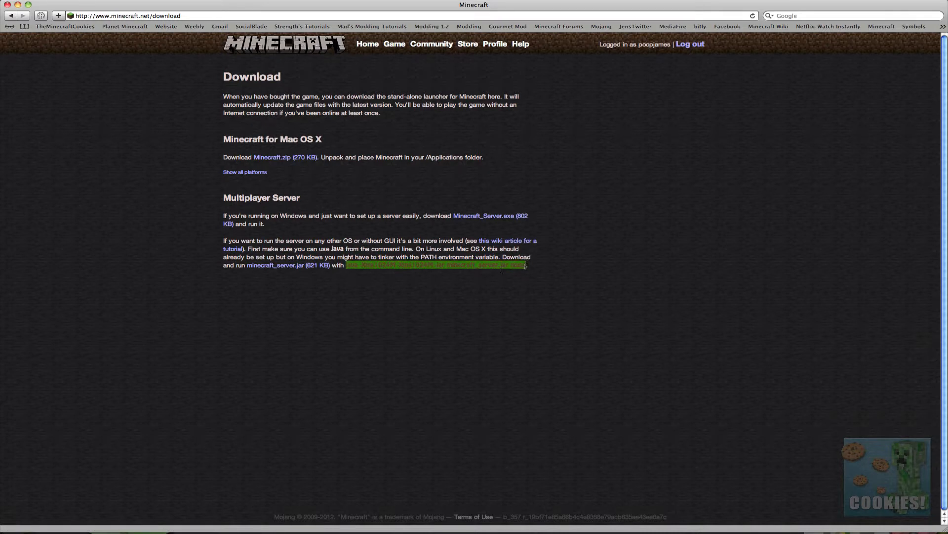
pyautogui.rightClick(434, 264)
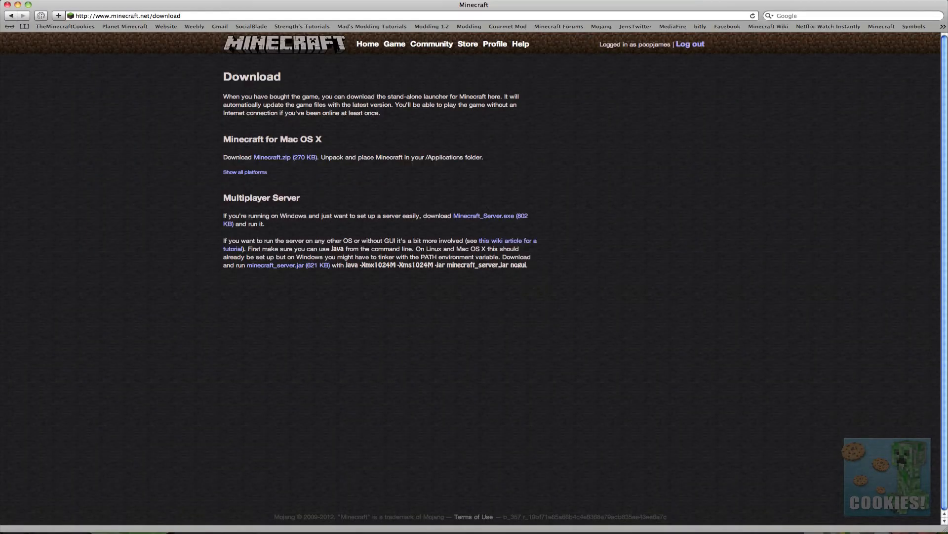
pyautogui.moveTo(8, 6)
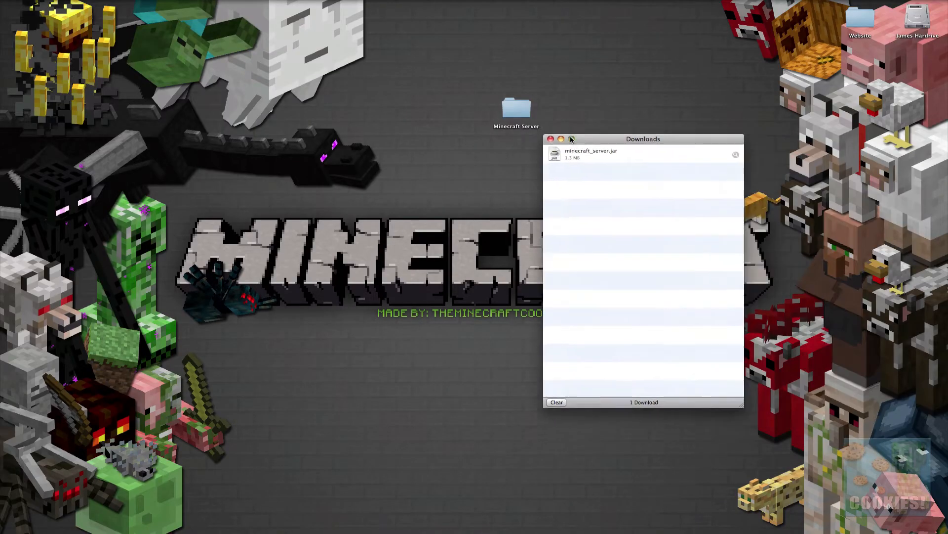
# Move minecraft_server.jar from Downloads into the desktop Minecraft Server folder.
pyautogui.doubleClick(590, 153)
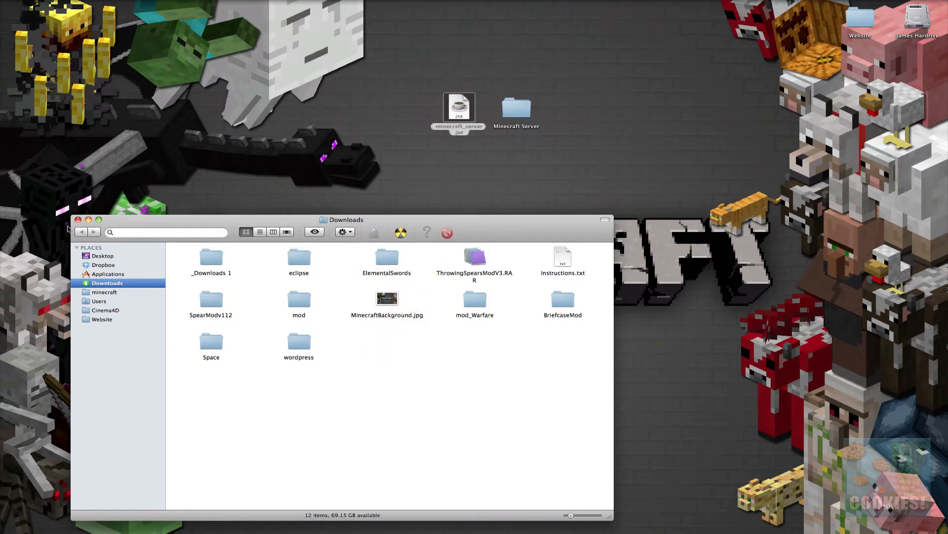
pyautogui.click(78, 219)
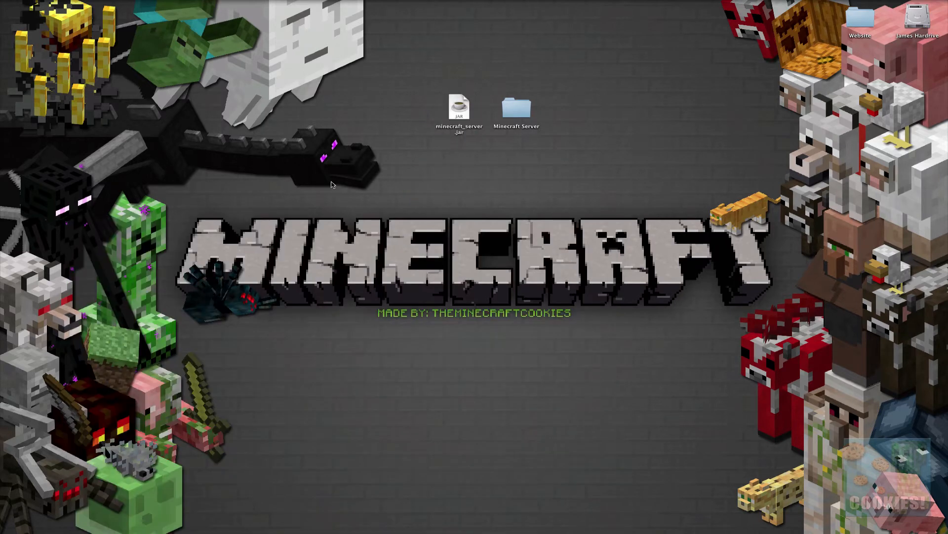
pyautogui.moveTo(471, 176)
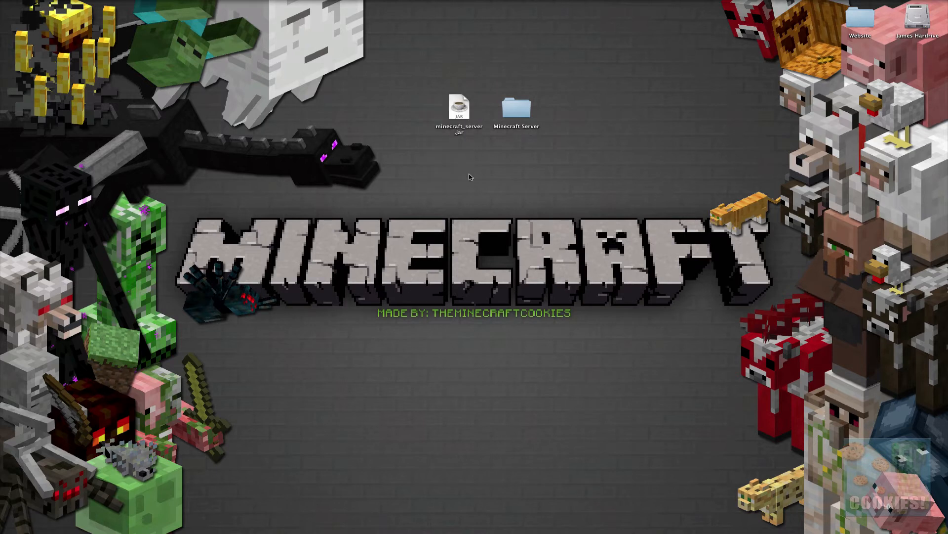
pyautogui.click(460, 109)
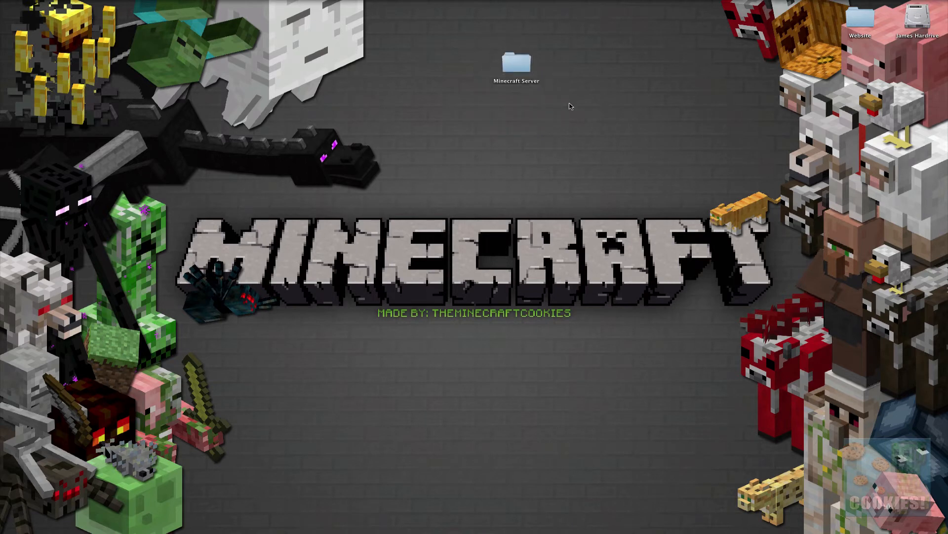
pyautogui.moveTo(669, 529)
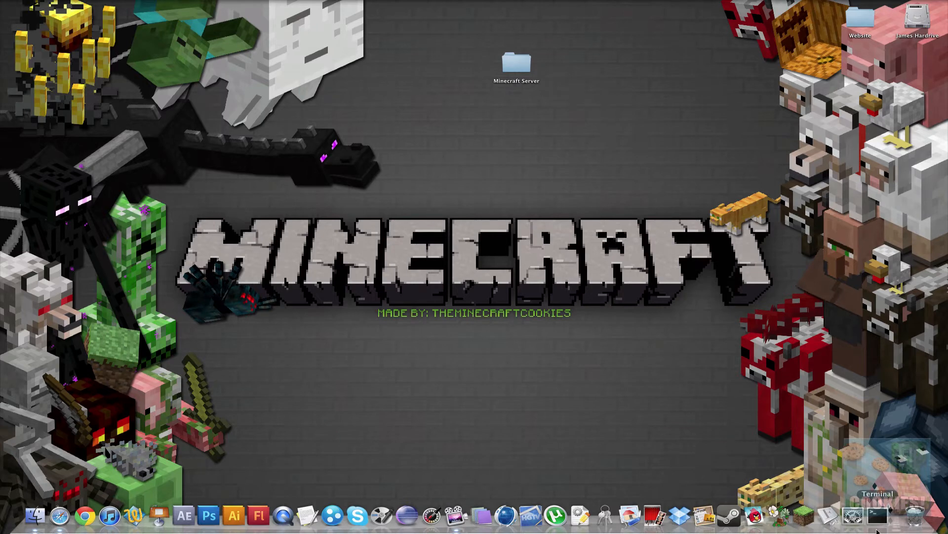
pyautogui.moveTo(35, 515)
pyautogui.write('Te')
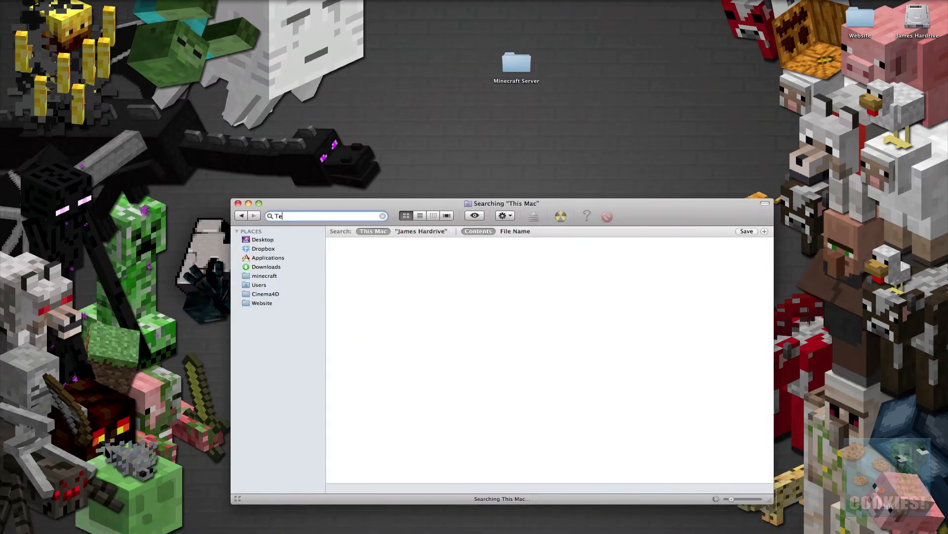
# Find Terminal through a Finder search and launch it.
pyautogui.write('rminal')
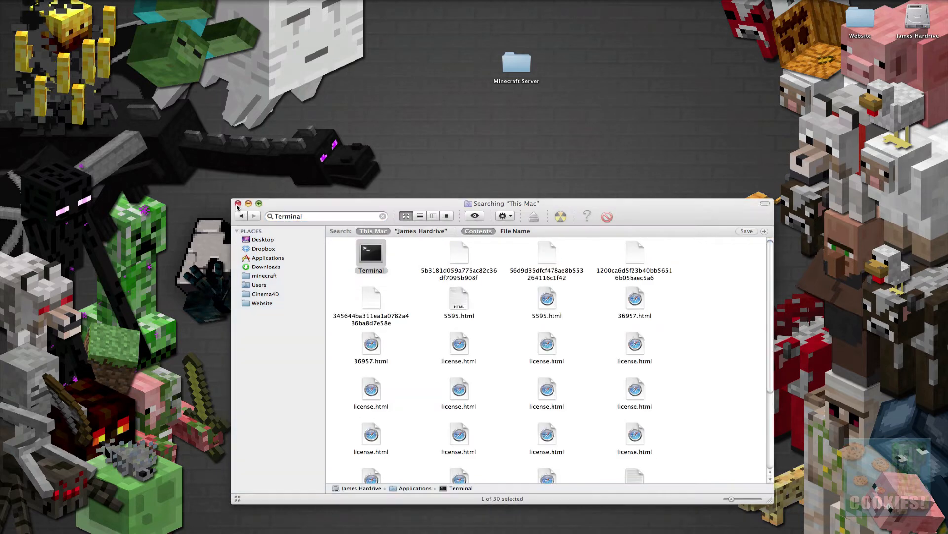
pyautogui.doubleClick(371, 254)
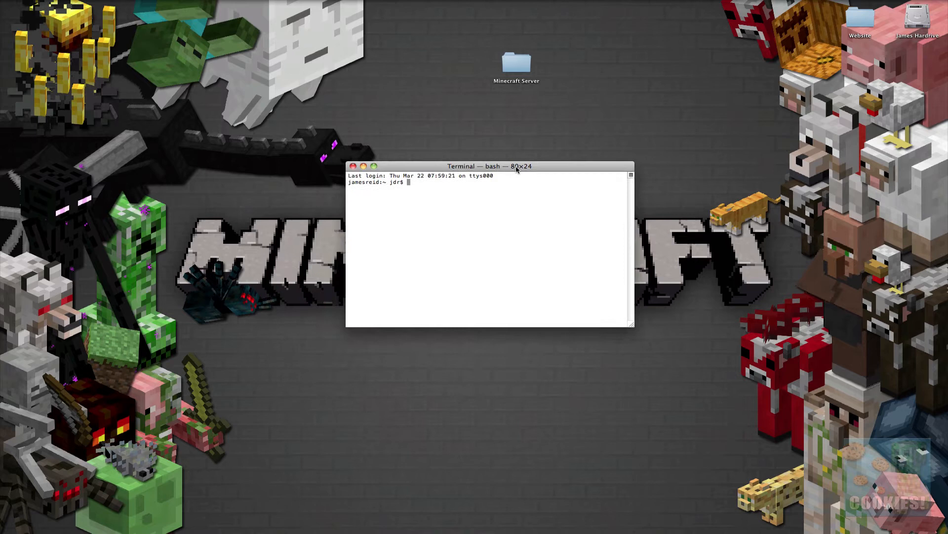
pyautogui.moveTo(374, 183)
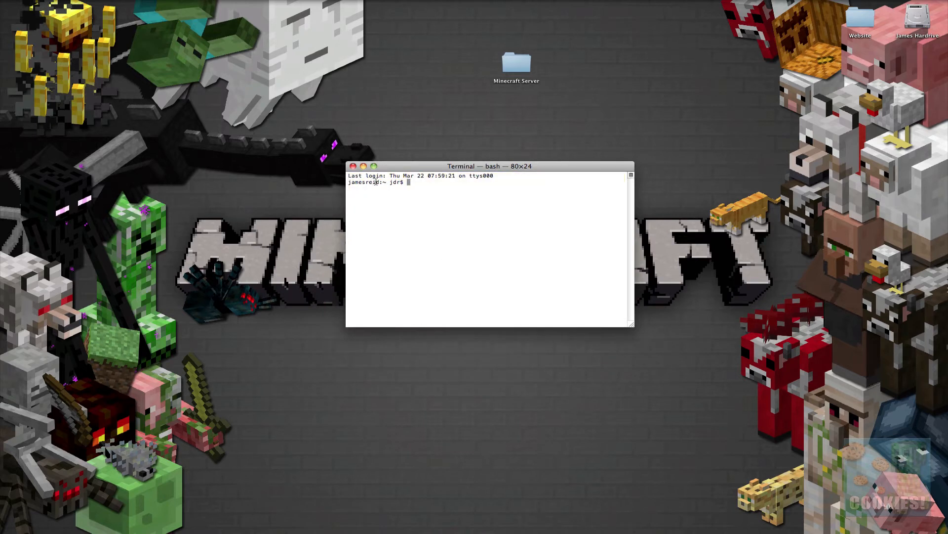
pyautogui.moveTo(455, 199)
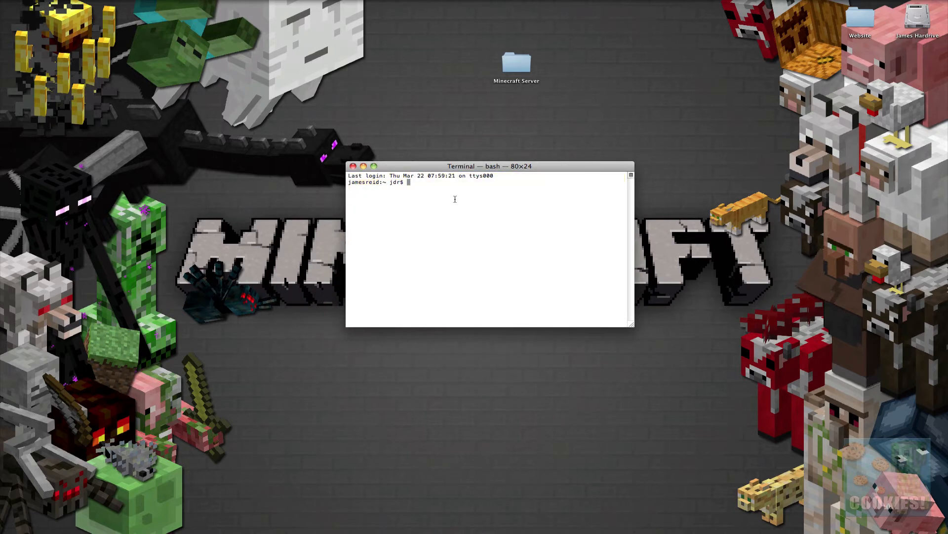
# cd into Minecraft Server and run 'java -Xmx1024M -Xms1024M -jar minecraft_server.jar nogui'.
pyautogui.write('cd')
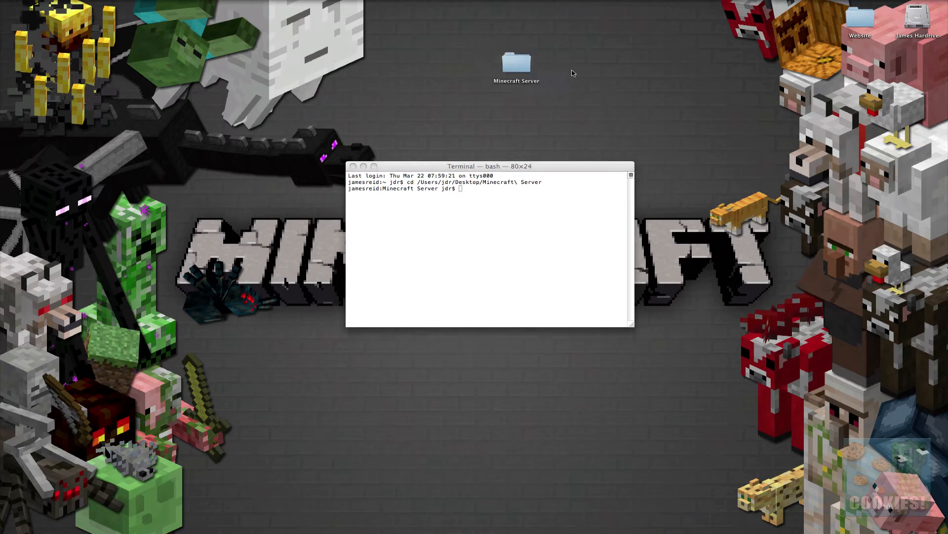
pyautogui.doubleClick(517, 65)
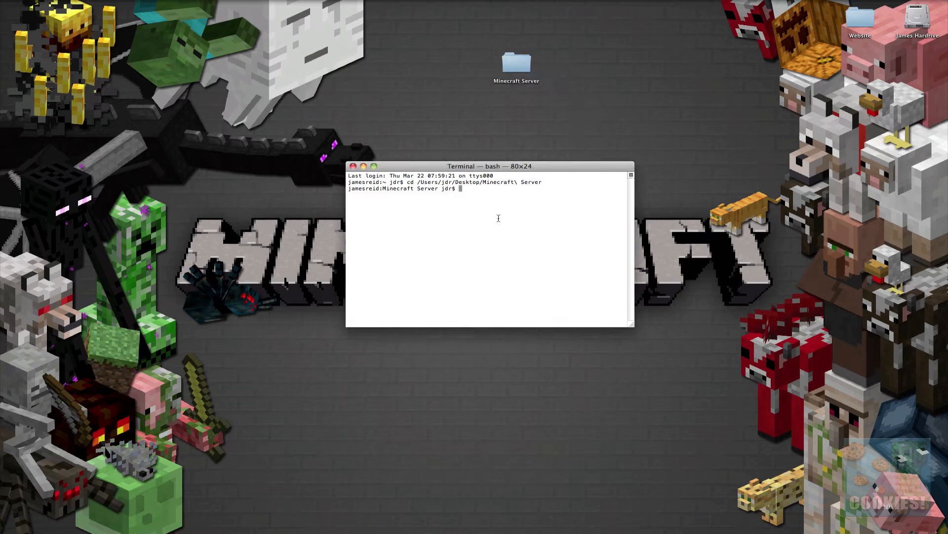
pyautogui.write('java -Xmx1024M -Xms1024M -jar minecraft_server.jar nogui')
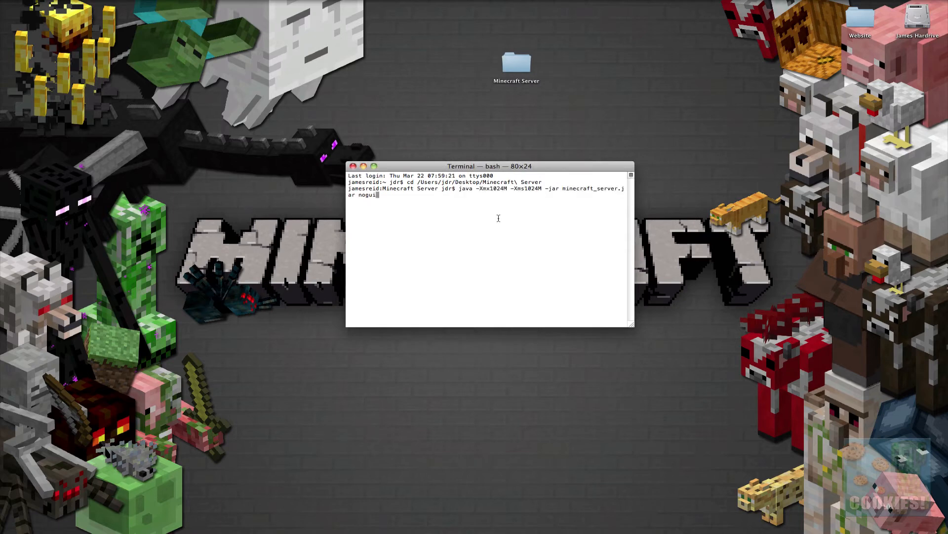
pyautogui.press('Return')
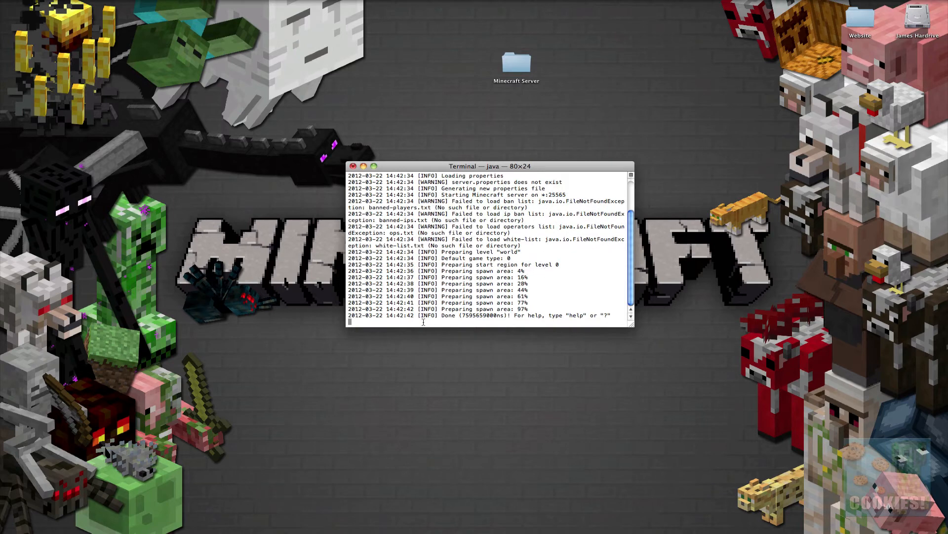
# Open the desktop Minecraft Server folder to view server.properties and the world folder.
pyautogui.click(515, 63)
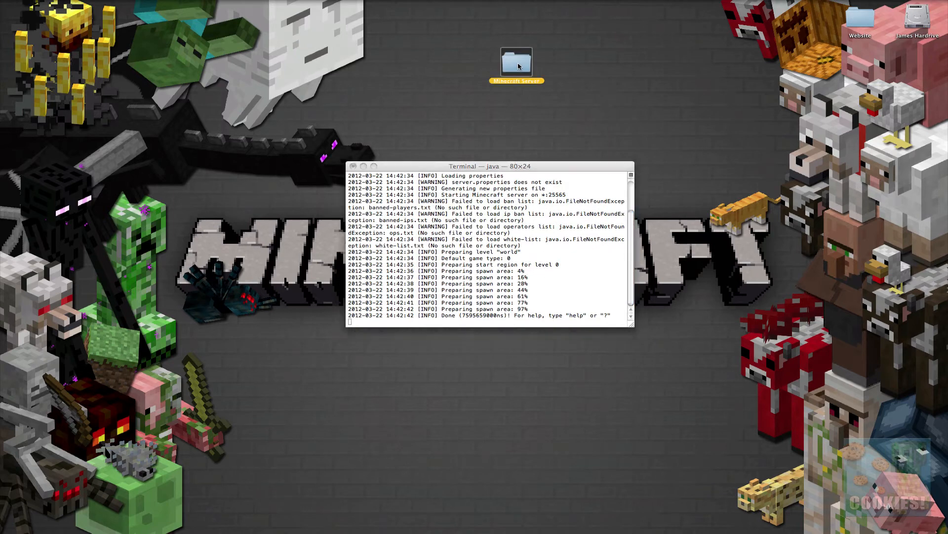
pyautogui.doubleClick(515, 62)
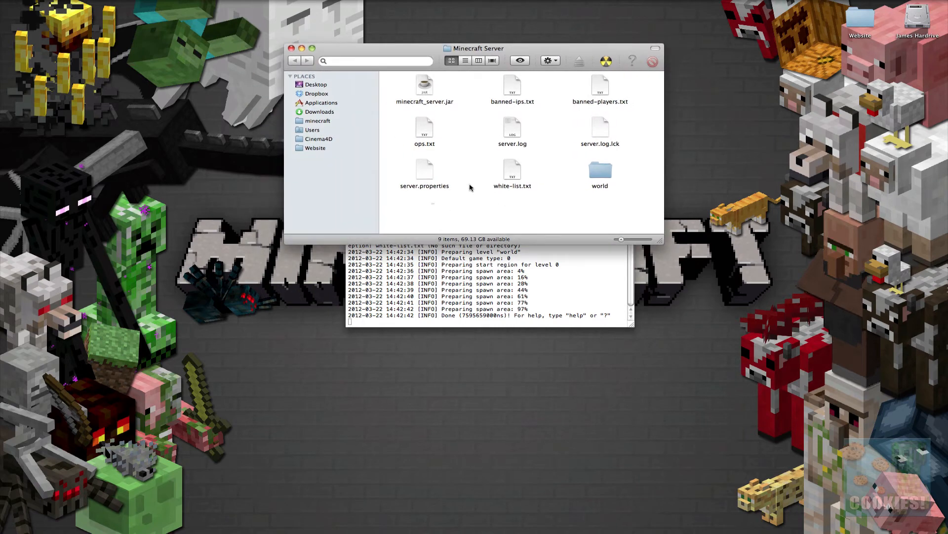
pyautogui.moveTo(279, 38)
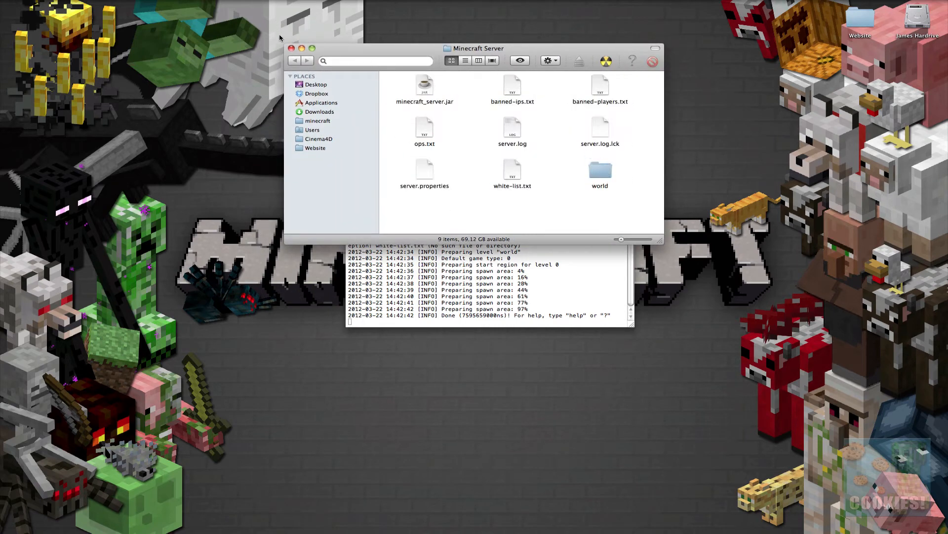
pyautogui.click(292, 49)
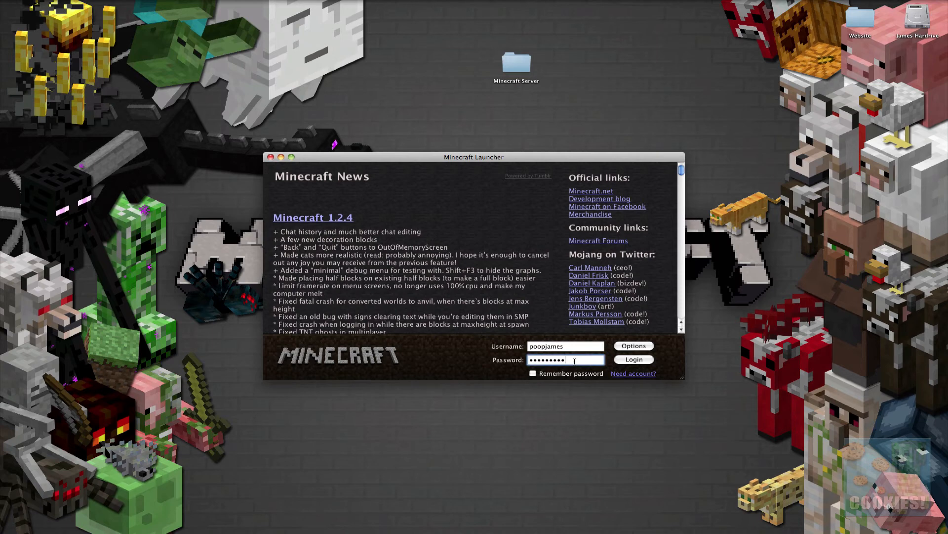
# Log in to the Minecraft Launcher, retrying with re-entered credentials after the first failure.
pyautogui.click(633, 359)
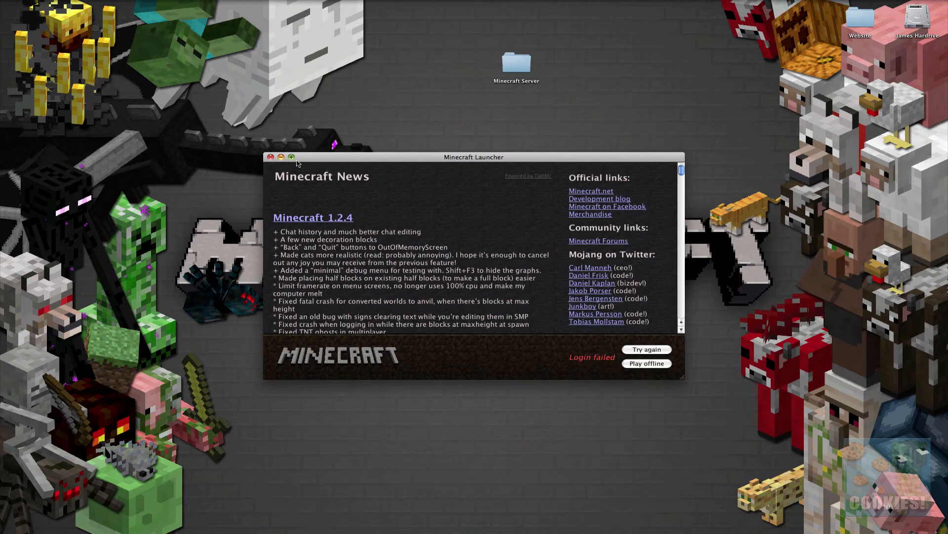
pyautogui.click(647, 364)
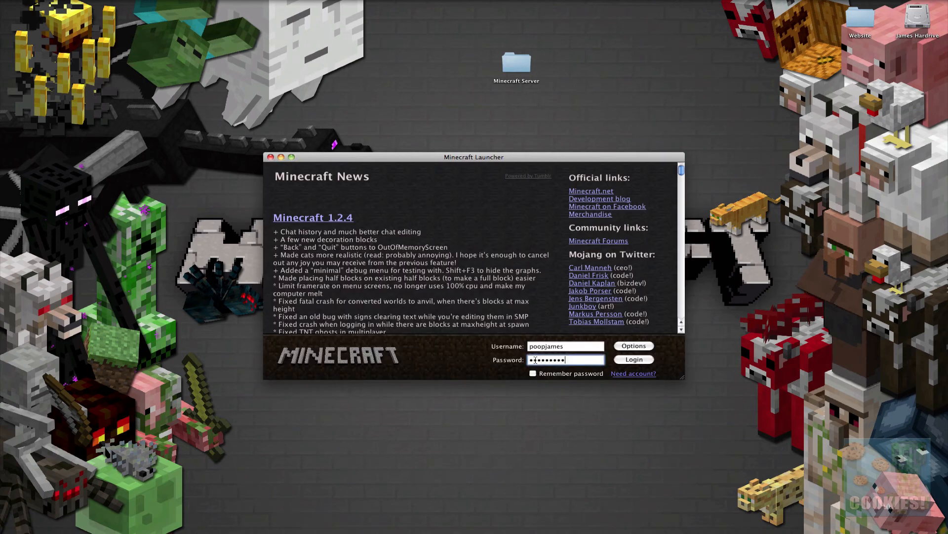
pyautogui.click(634, 359)
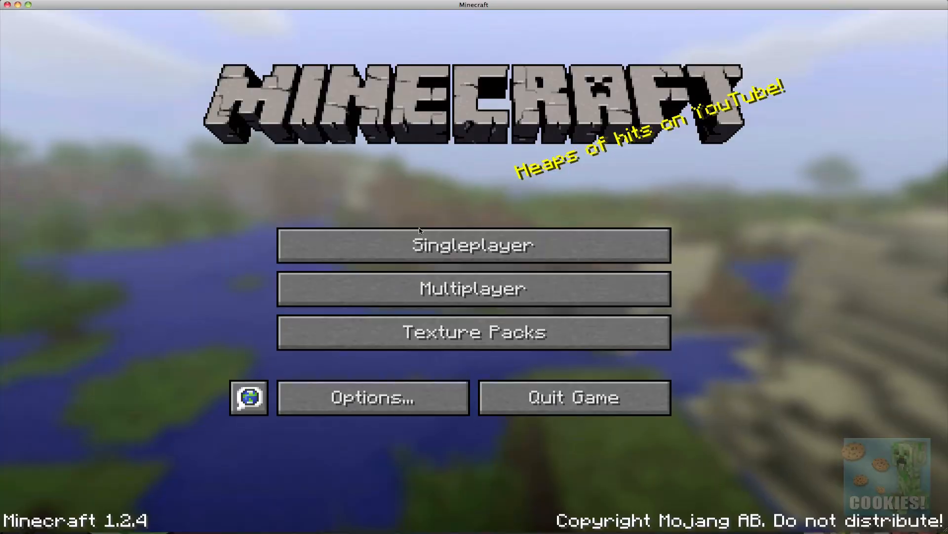
# Add a 'Minecraft Server' entry with address 5.188.64.208 to the multiplayer list.
pyautogui.click(473, 288)
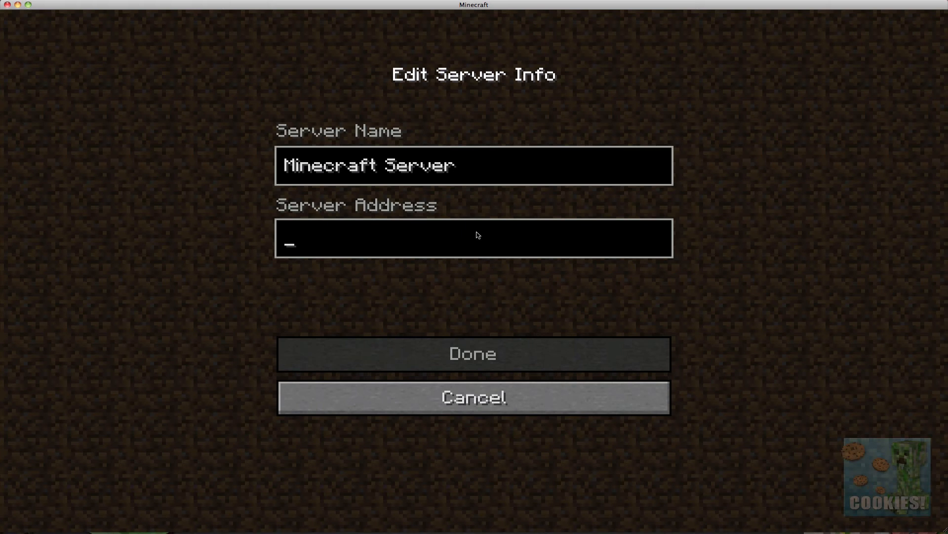
pyautogui.write('5.188.64')
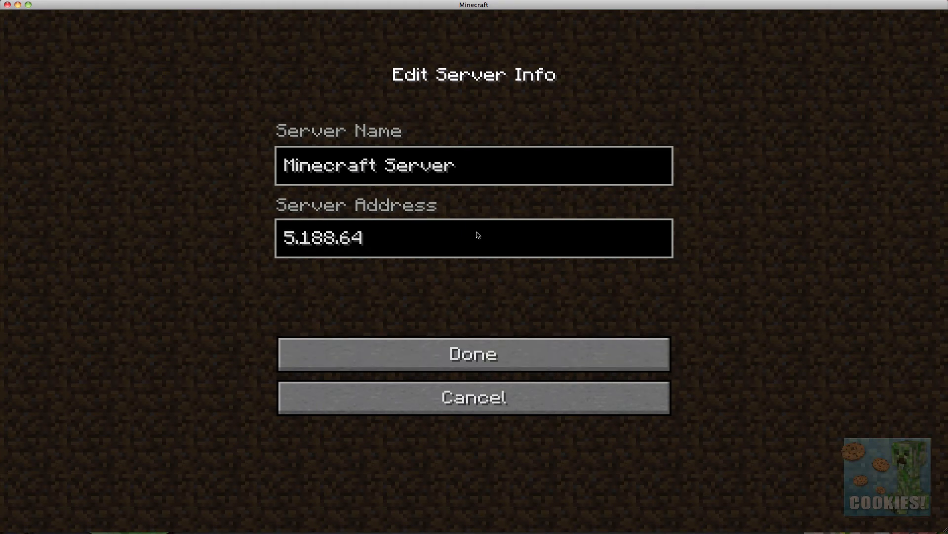
pyautogui.write('208')
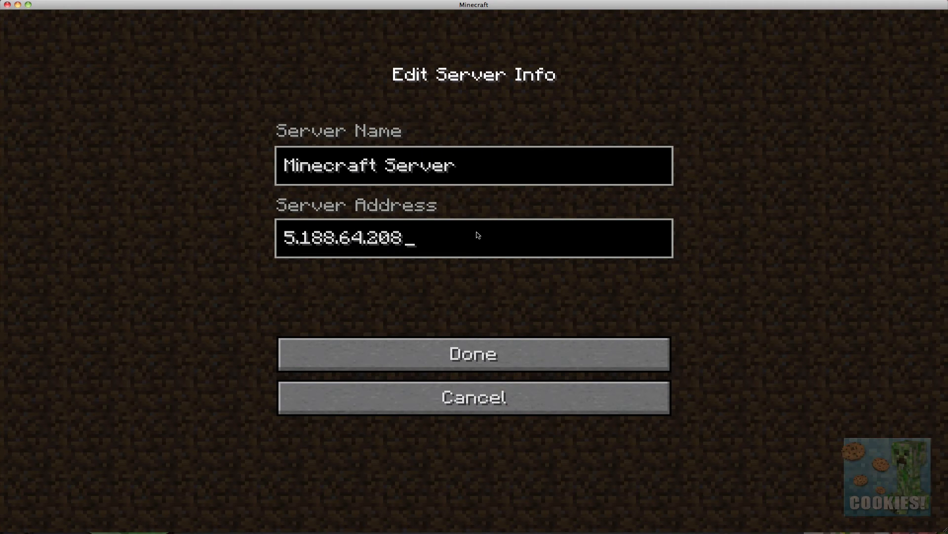
pyautogui.moveTo(474, 353)
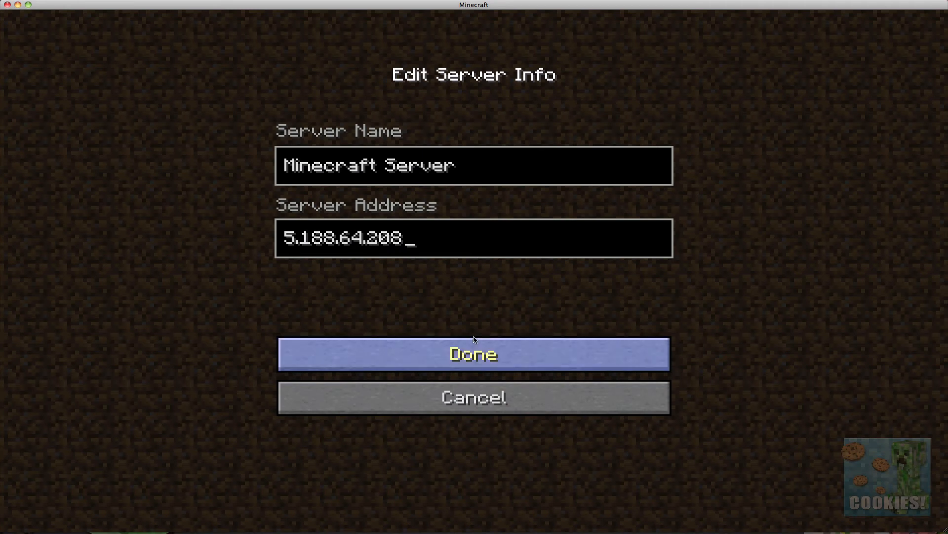
pyautogui.click(474, 354)
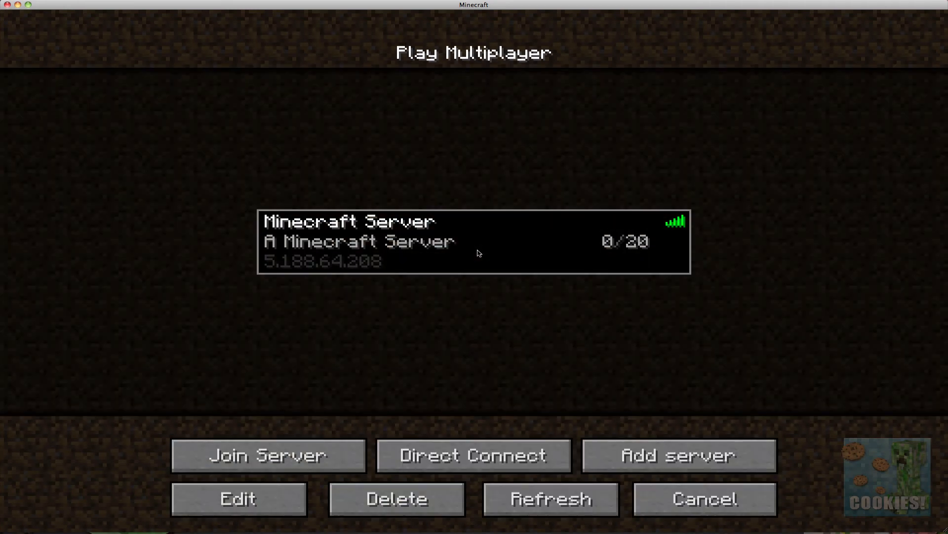
pyautogui.moveTo(490, 246)
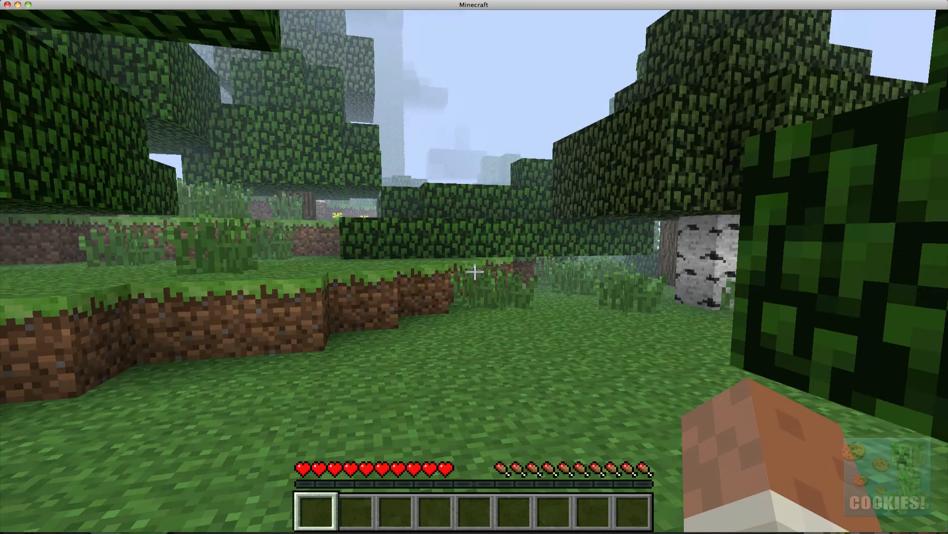
pyautogui.moveTo(474, 270)
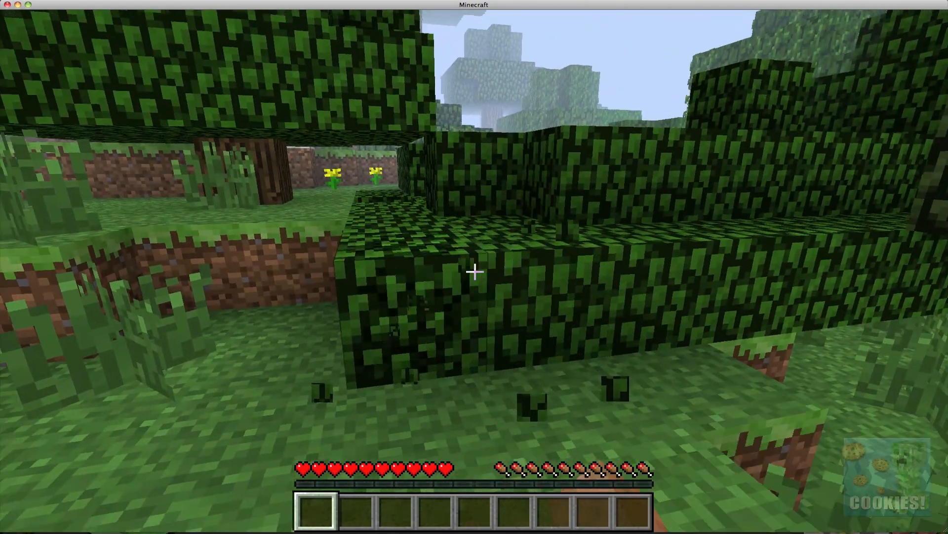
pyautogui.moveTo(474, 271)
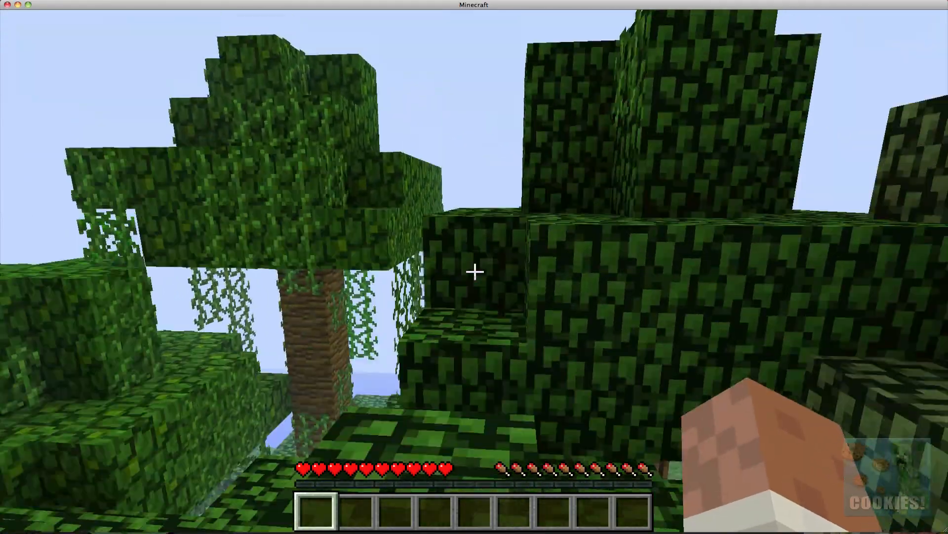
pyautogui.moveTo(474, 273)
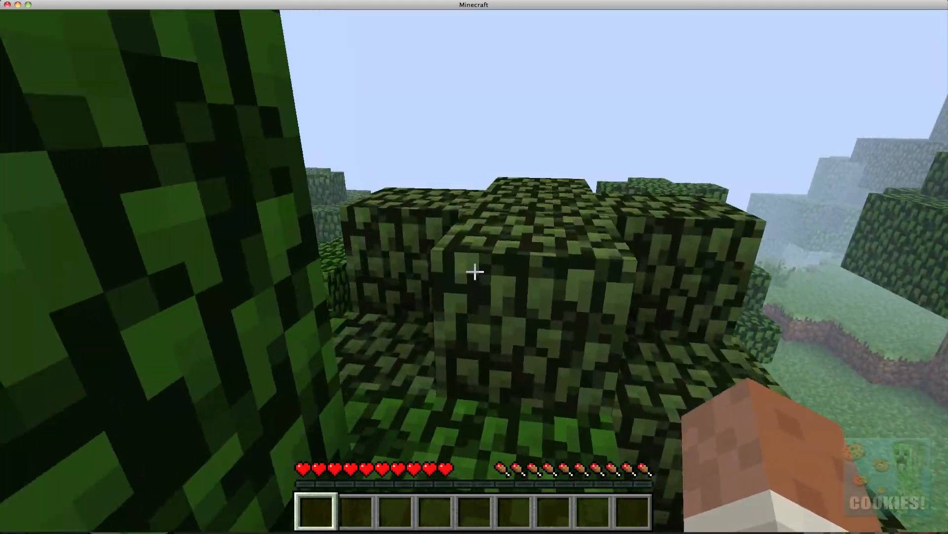